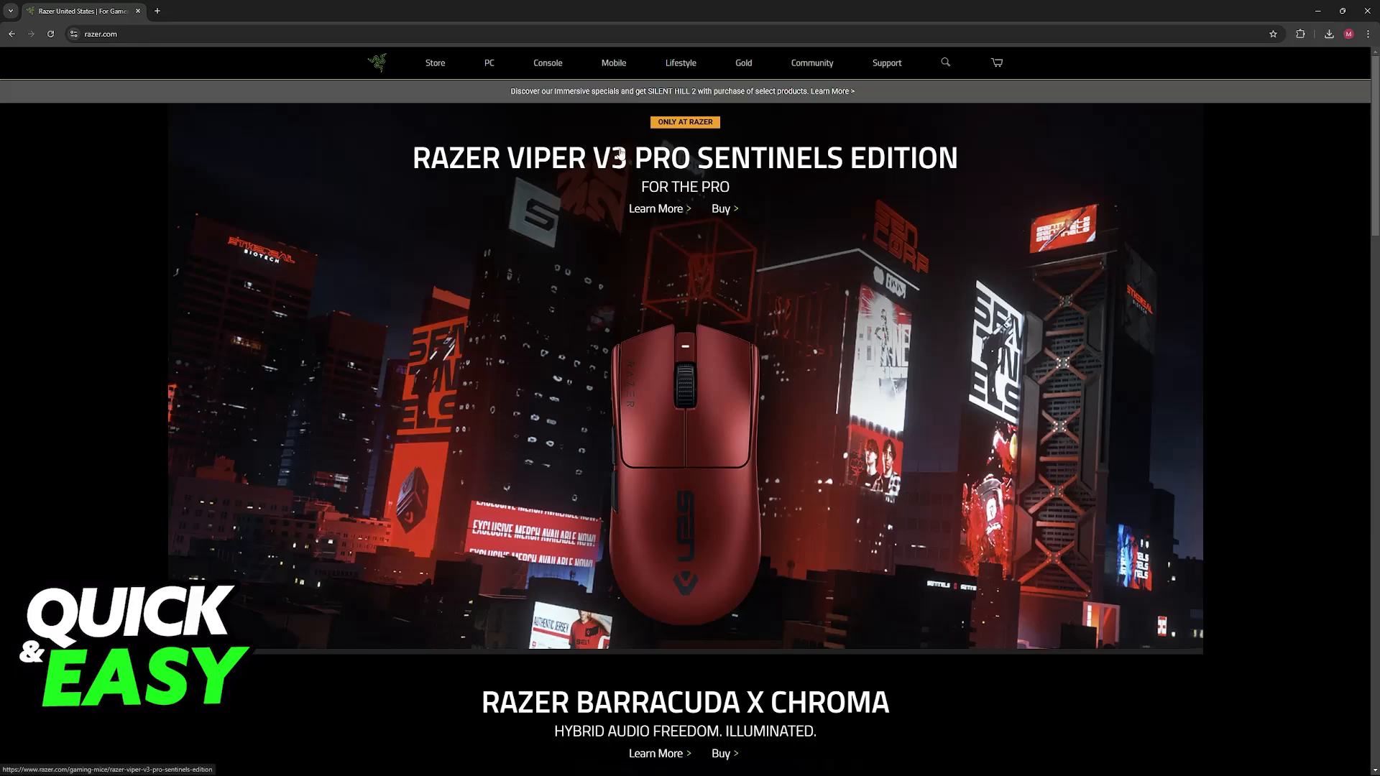
Navigate from the Razer home page through the PC menu to the Razer Synapse software page.
{"action": "left_click", "coordinate": [489, 62]}
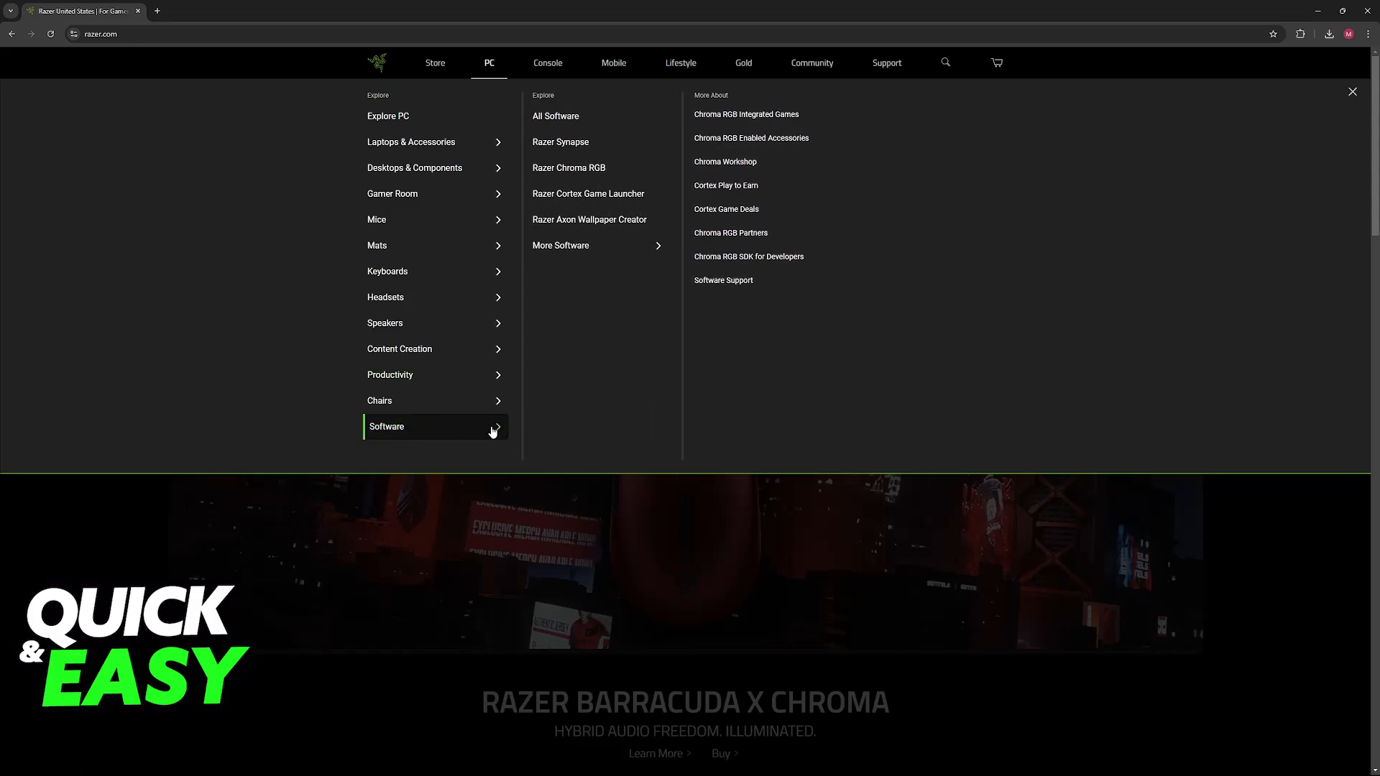
{"action": "mouse_move", "coordinate": [555, 115]}
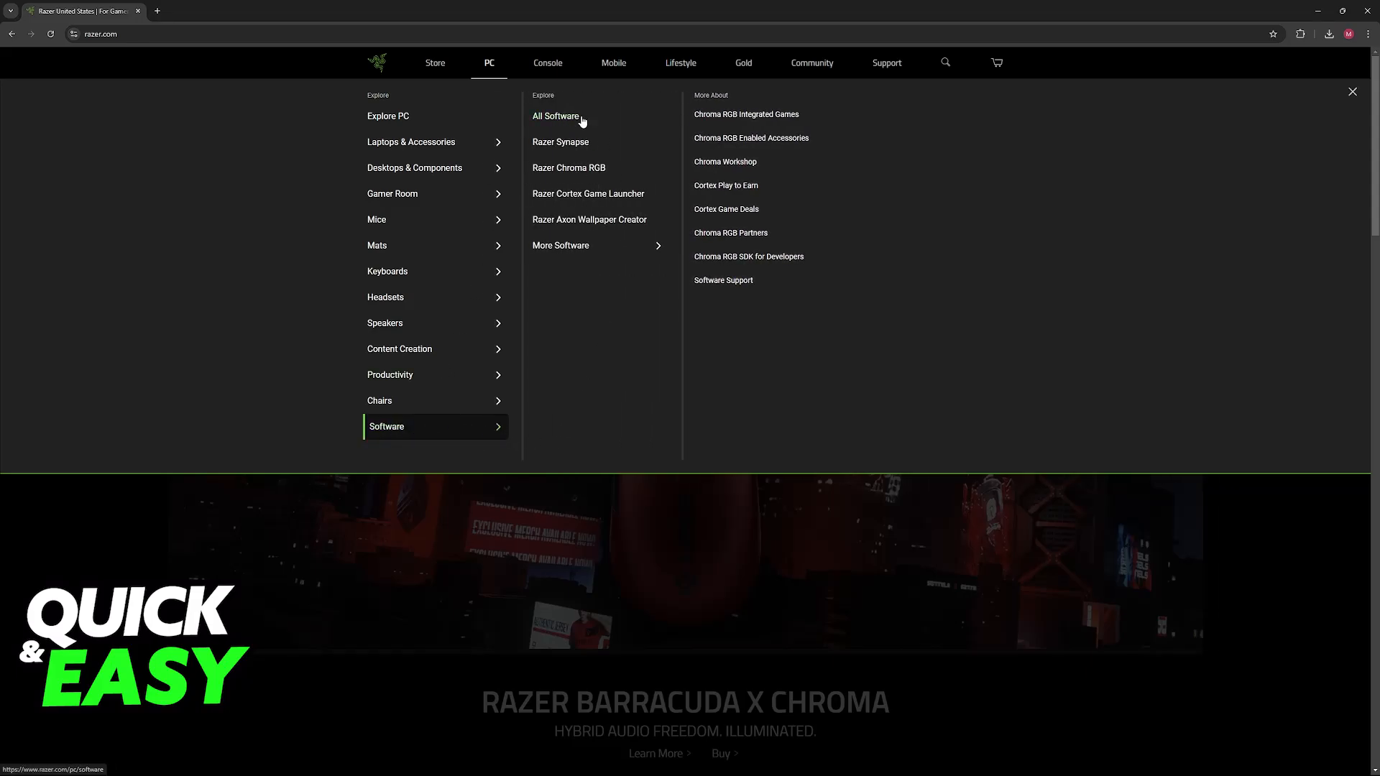
{"action": "mouse_move", "coordinate": [561, 142]}
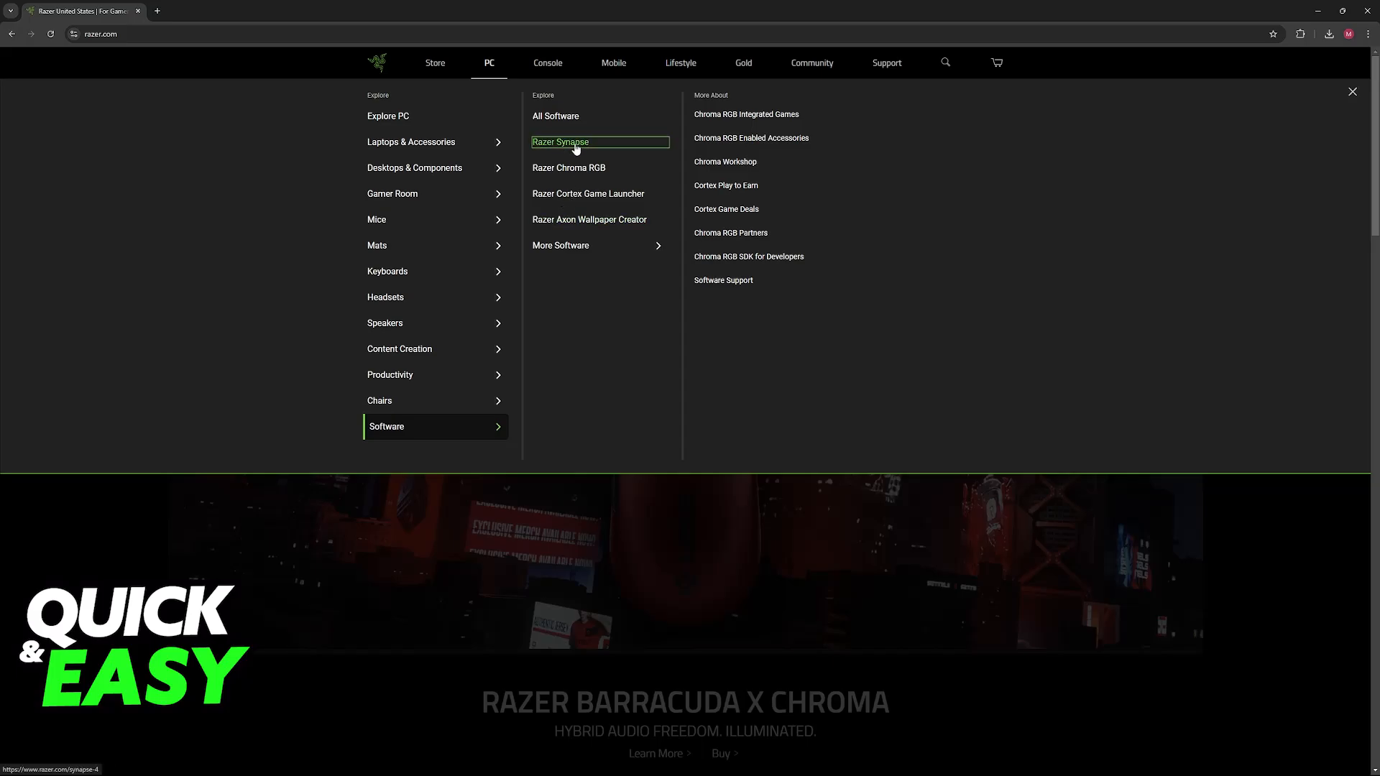
{"action": "left_click", "coordinate": [560, 142]}
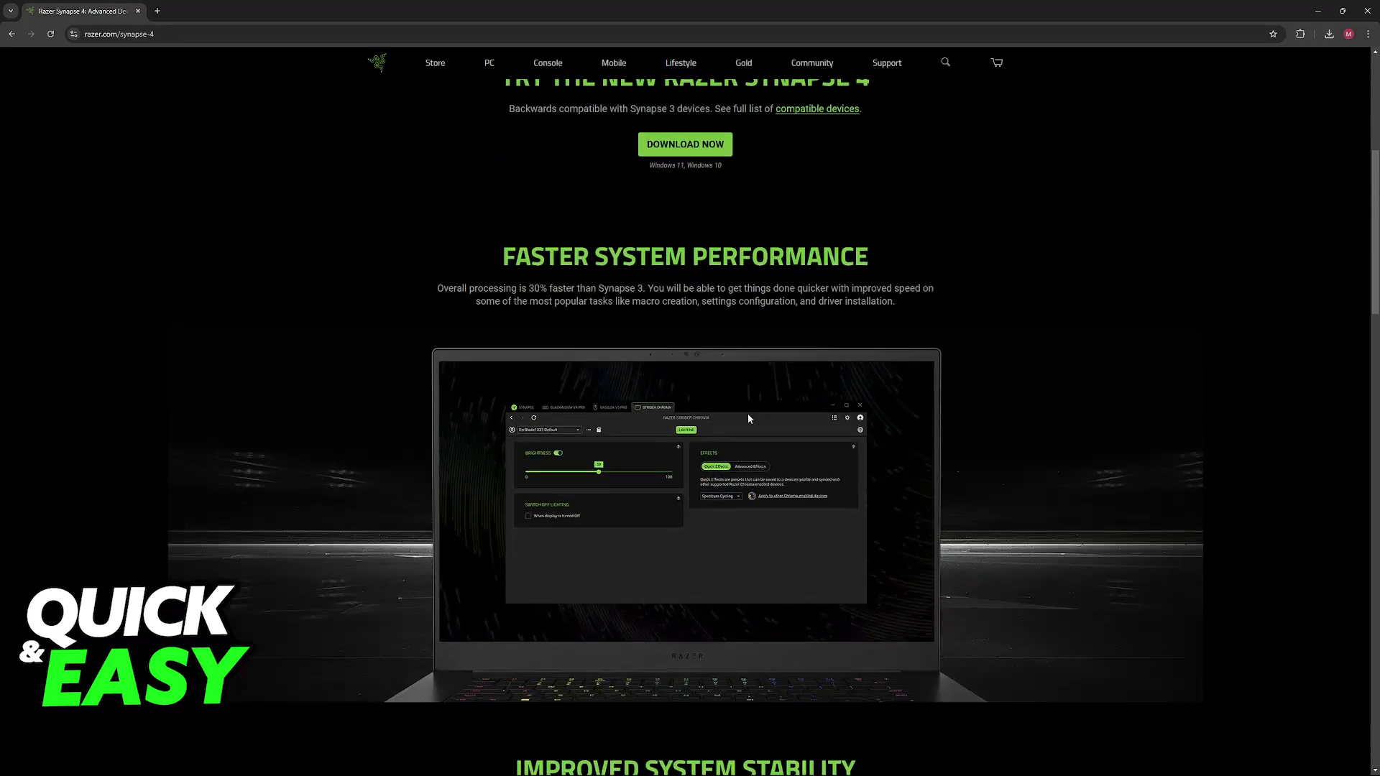
{"action": "scroll", "scroll_direction": "down", "scroll_amount": 3}
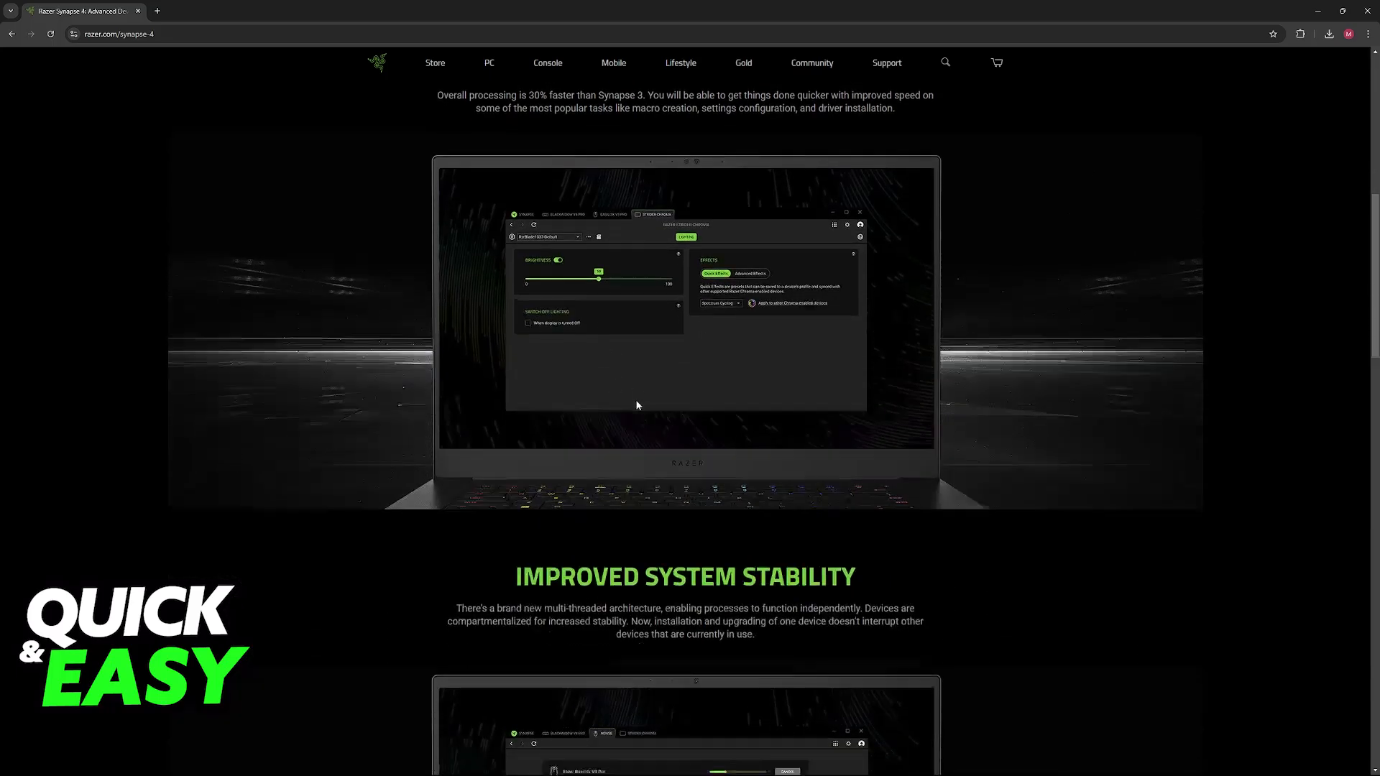
{"action": "scroll", "scroll_direction": "down", "scroll_amount": 3}
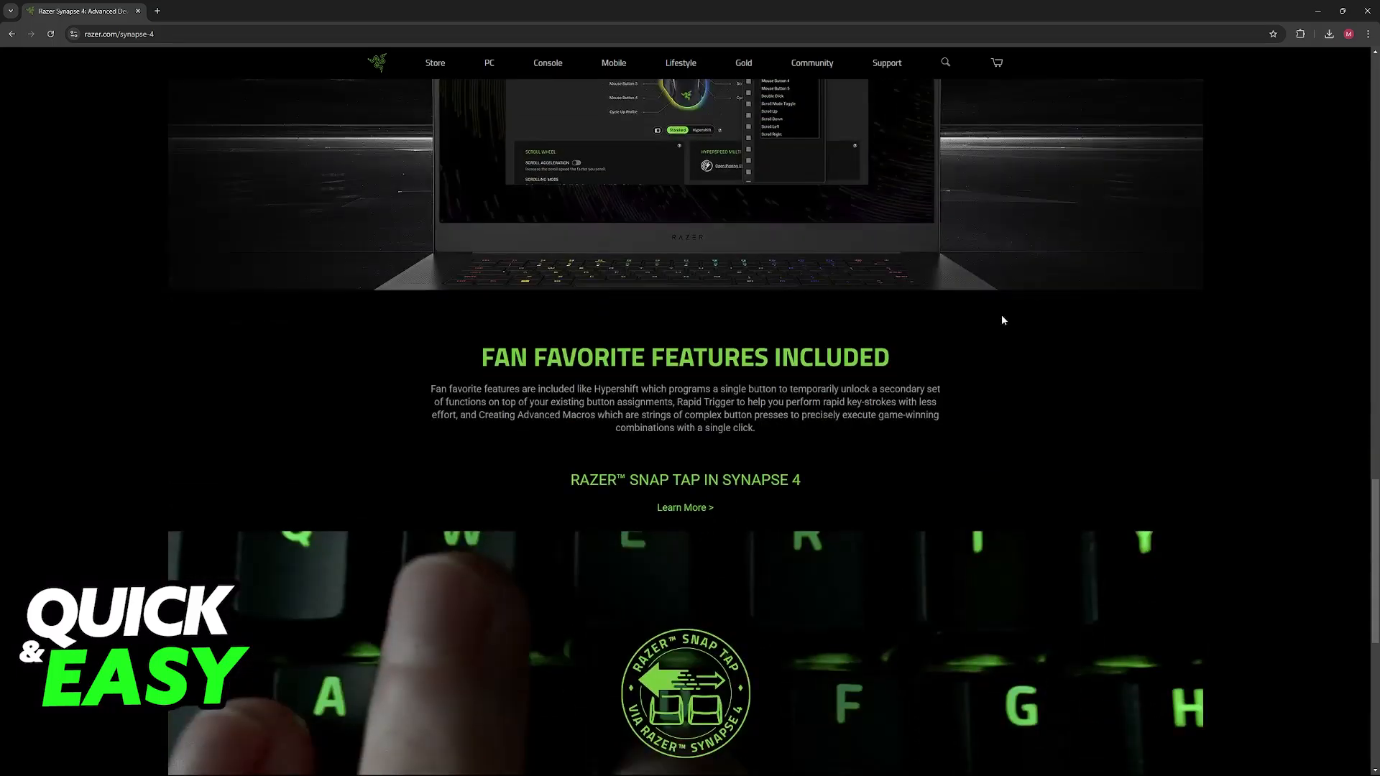
{"action": "scroll", "scroll_direction": "down", "scroll_amount": 3}
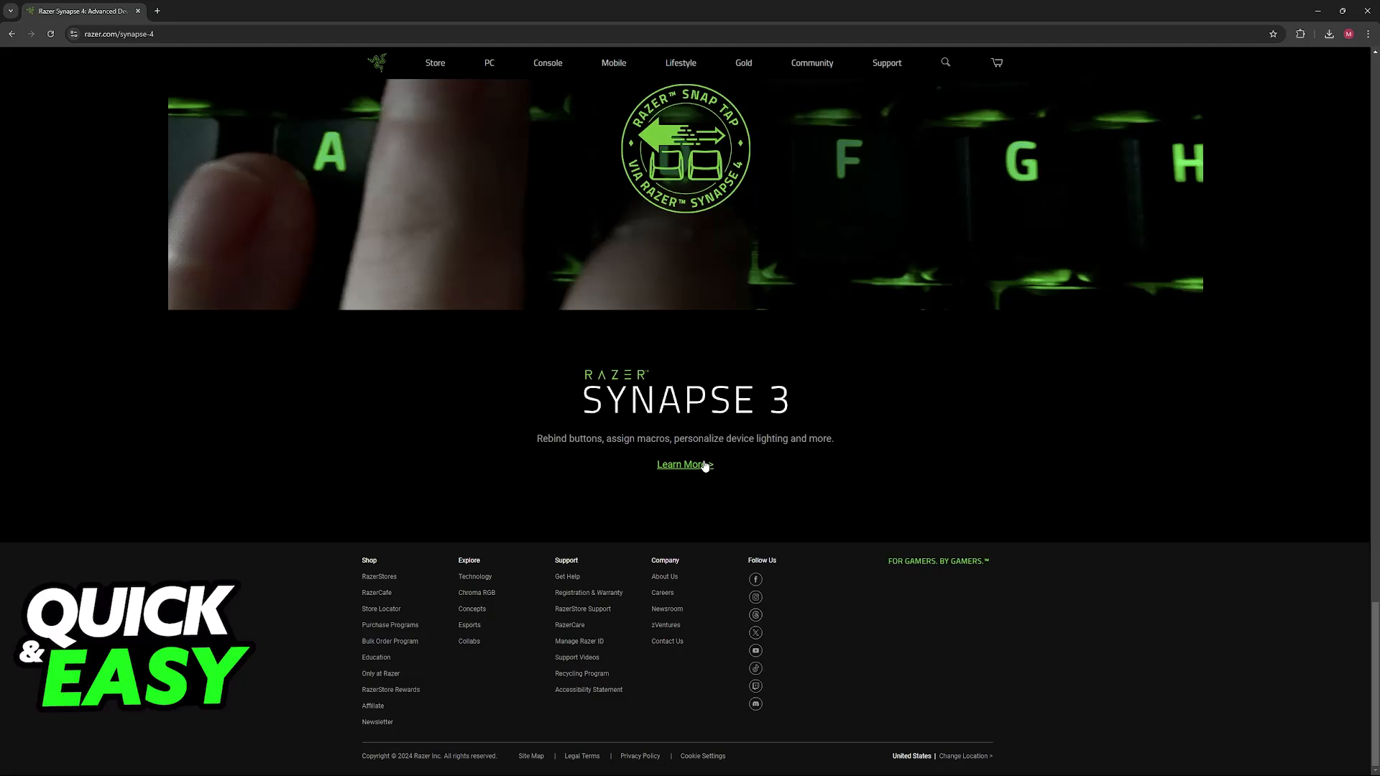
{"action": "scroll", "scroll_direction": "down", "scroll_amount": 3}
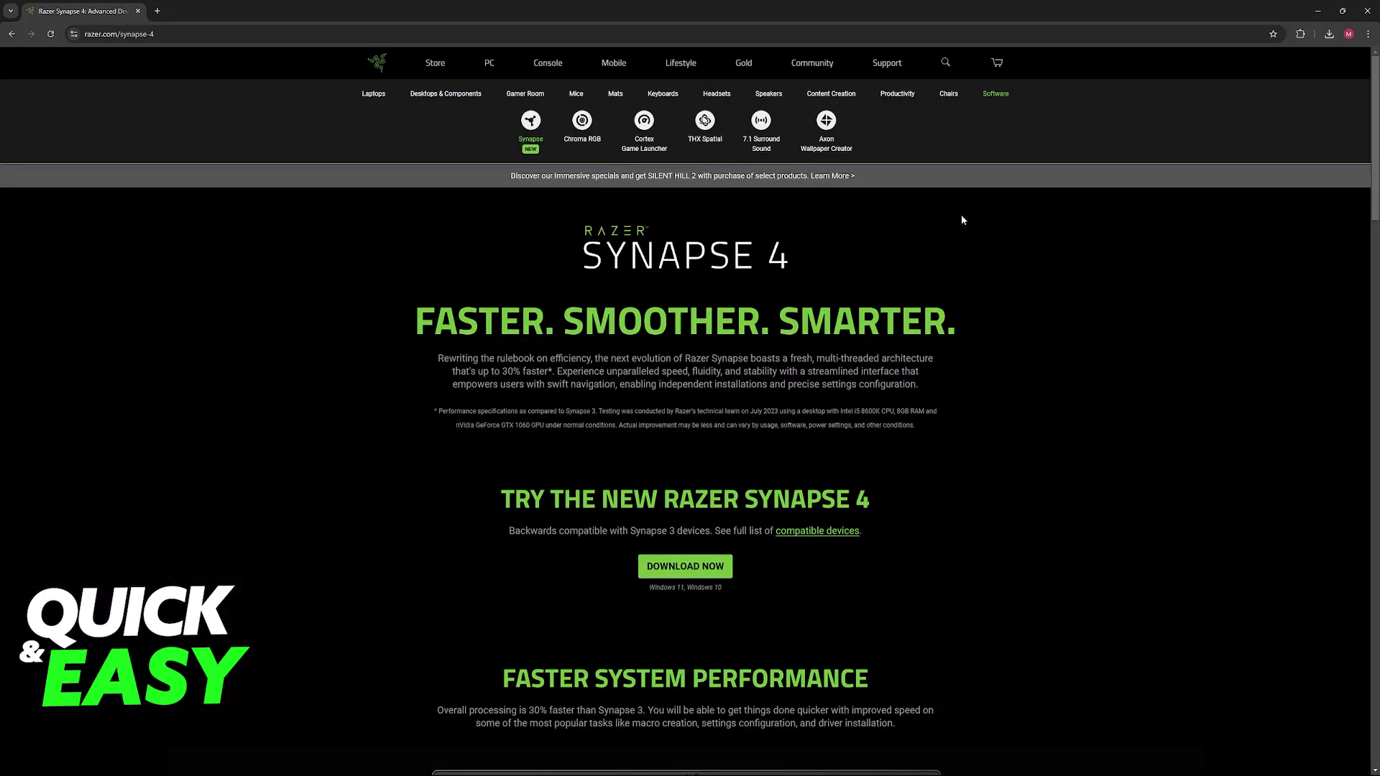
{"action": "mouse_move", "coordinate": [723, 471]}
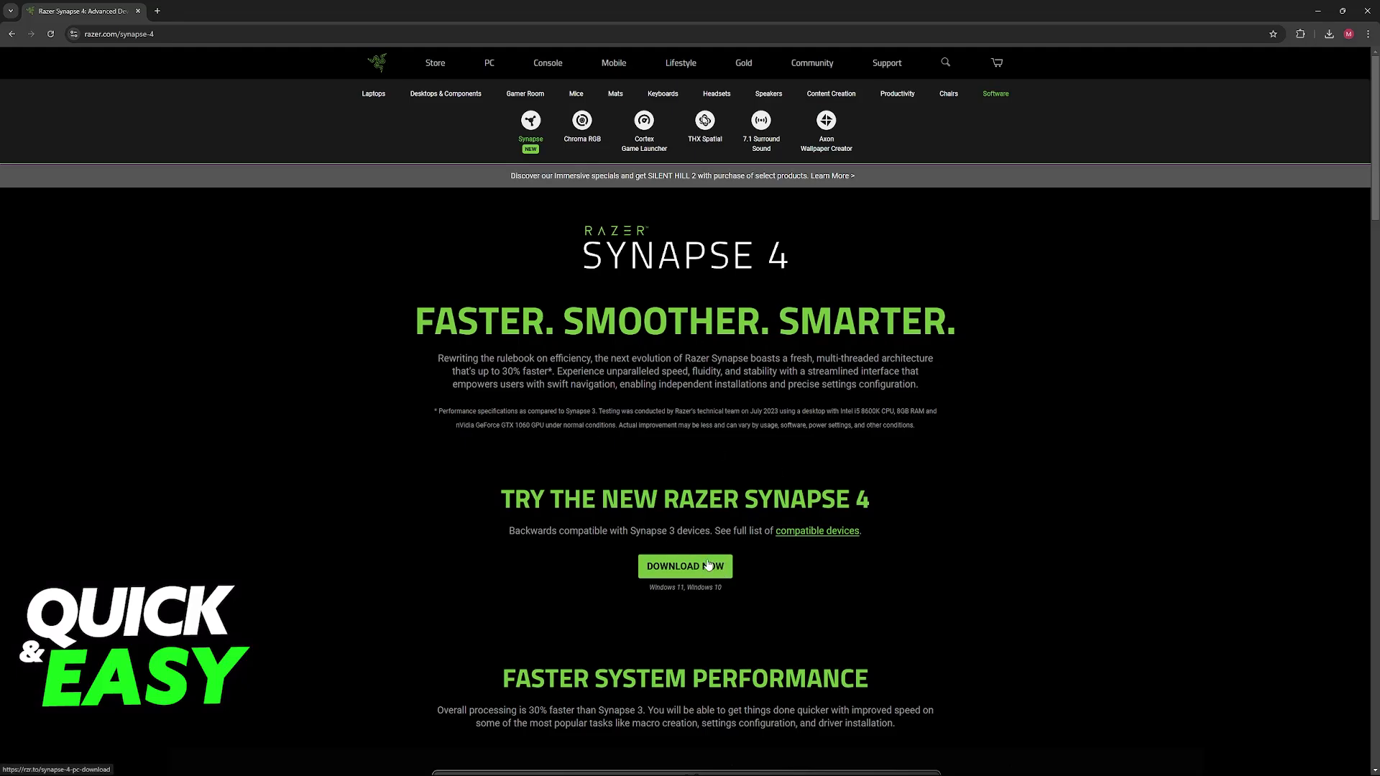
{"action": "scroll", "scroll_direction": "down", "scroll_amount": 3}
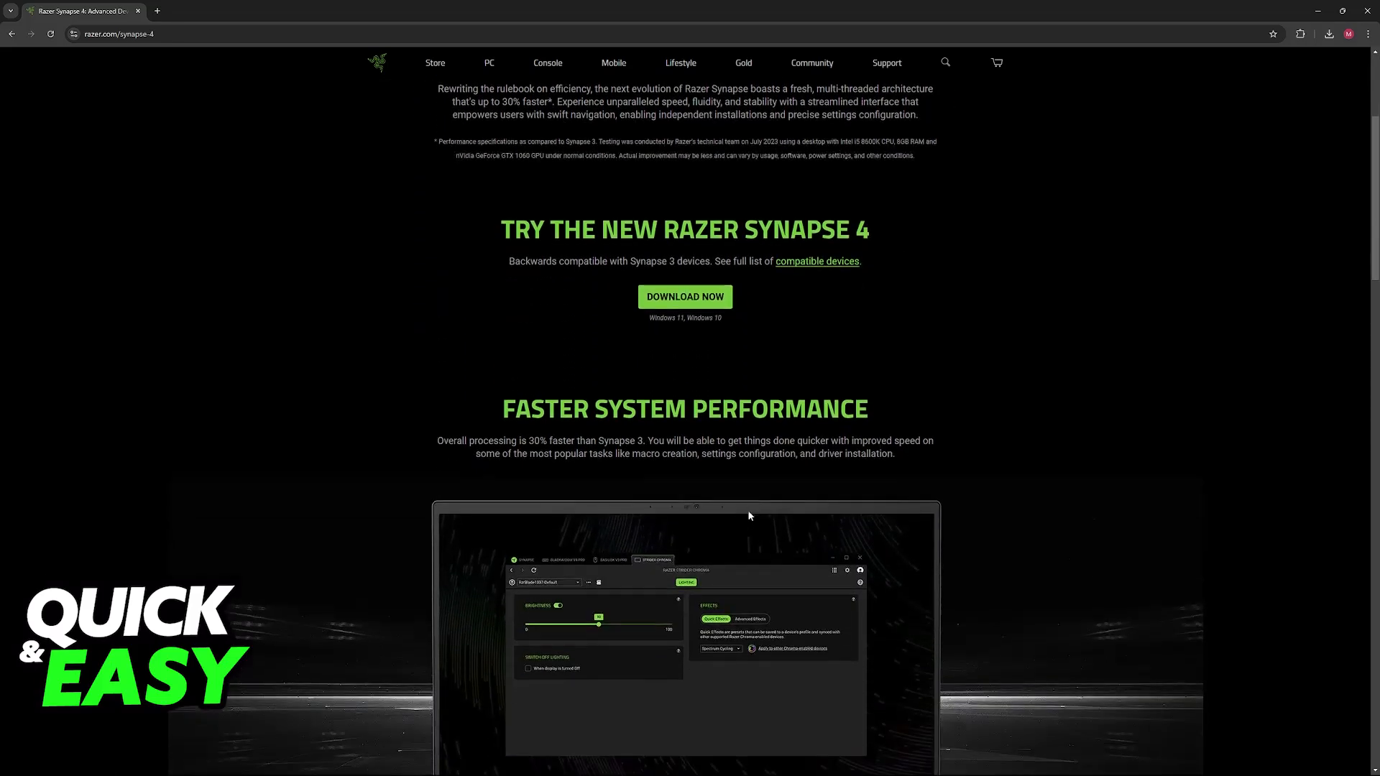
{"action": "scroll", "scroll_direction": "down", "scroll_amount": 3}
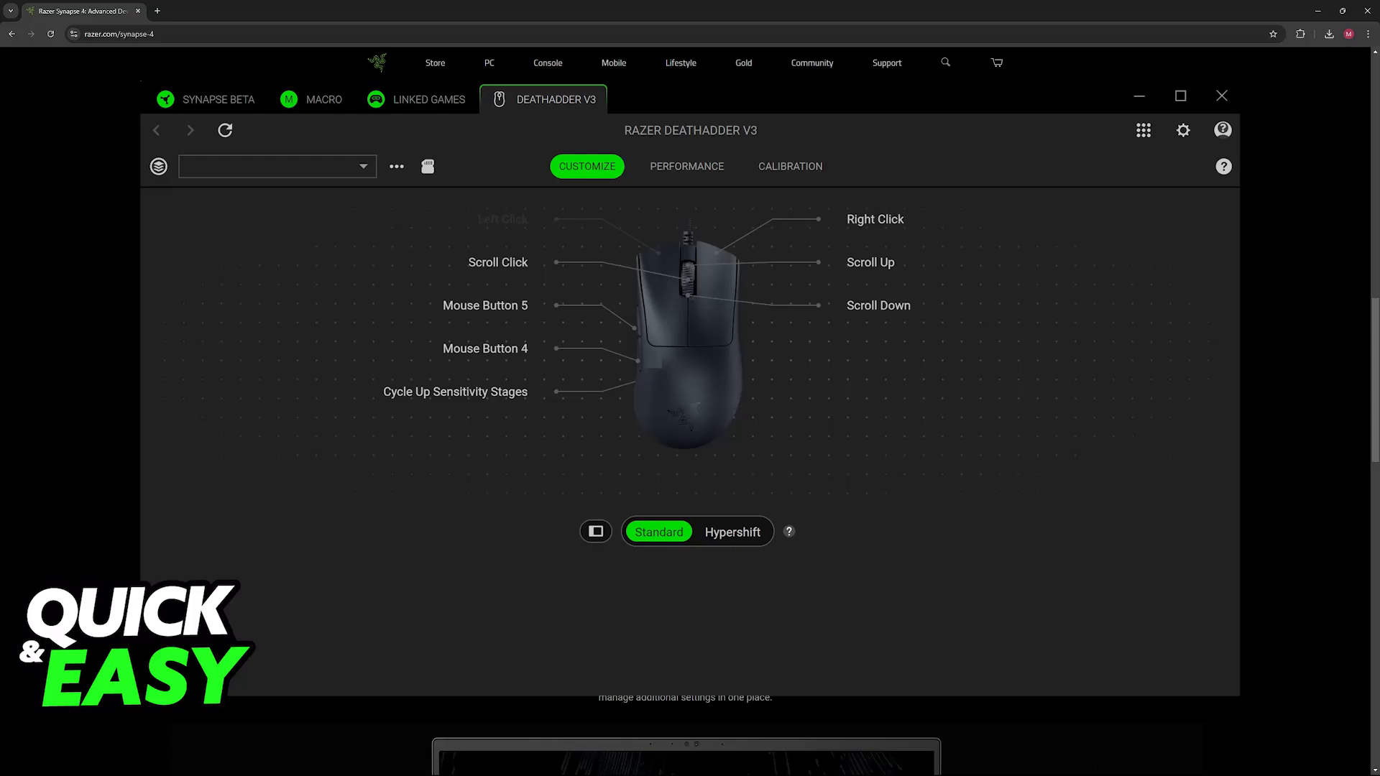
Install and launch Razer Synapse, landing on the DeathAdder mouse's device view.
{"action": "left_click", "coordinate": [217, 99]}
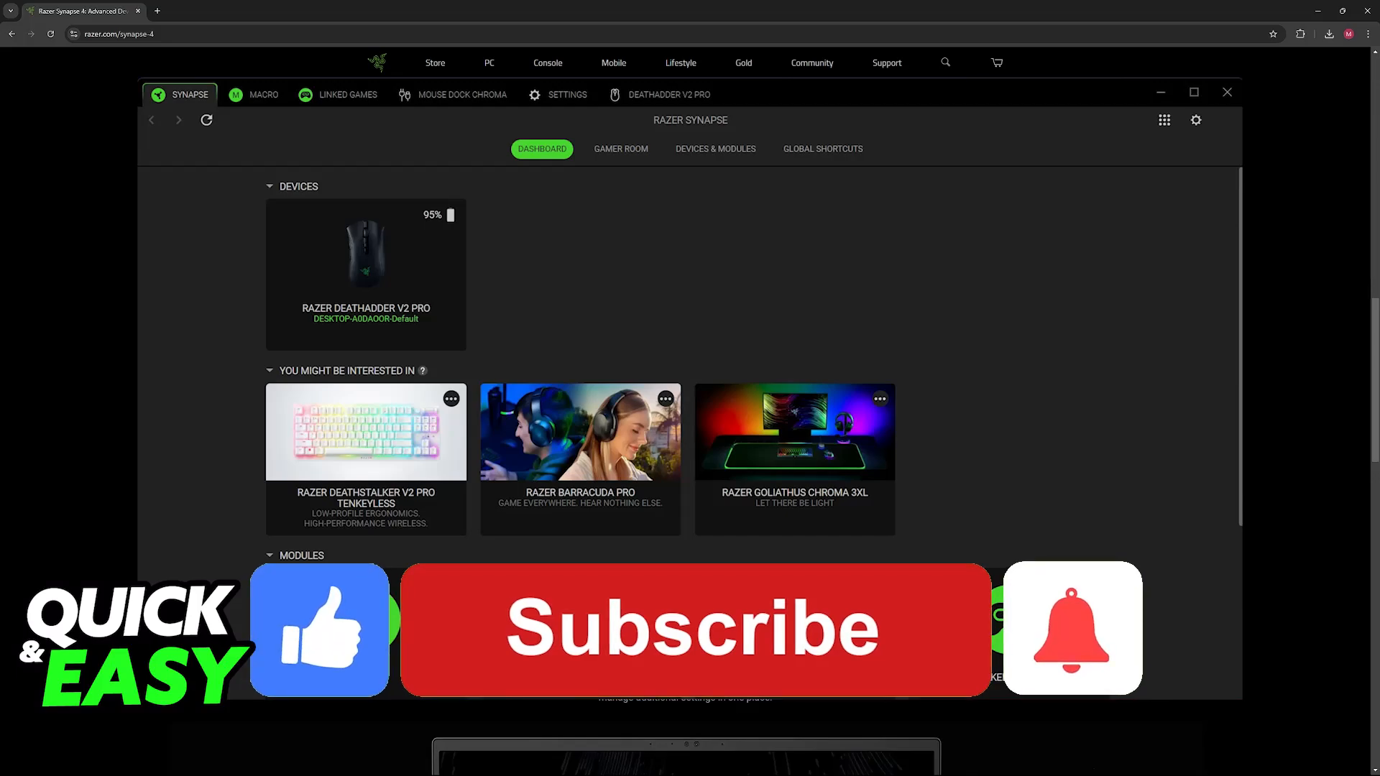
View the Synapse dashboard listing the connected DeathAdder V2 Pro mouse at 95% battery.
{"action": "left_click", "coordinate": [693, 629]}
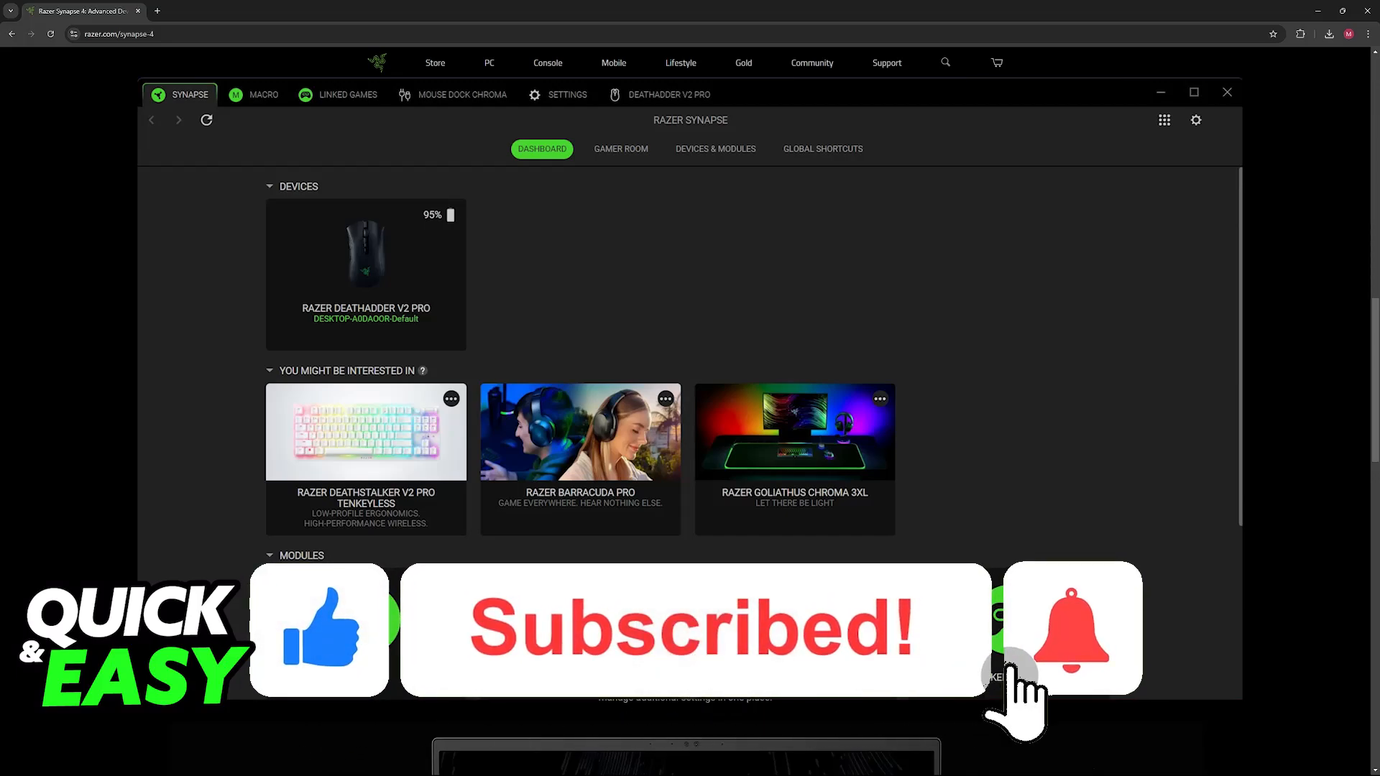